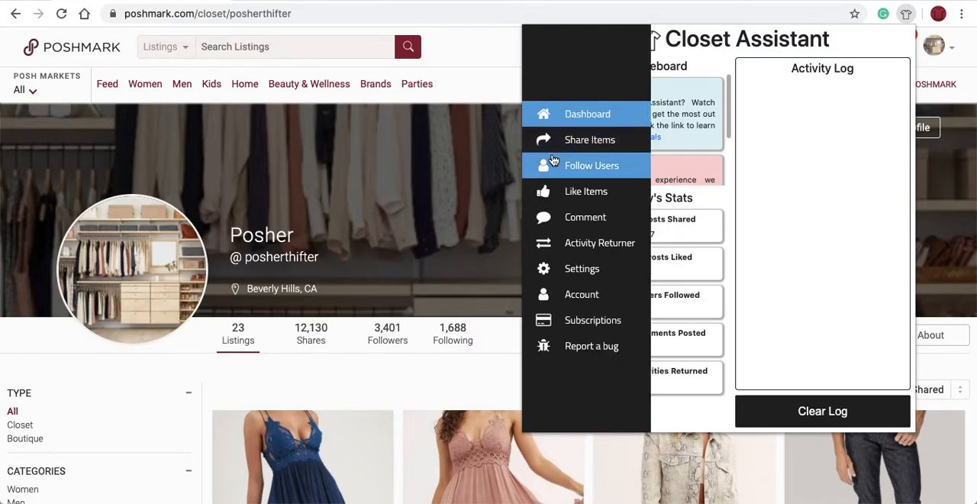
Open Closet Assistant's Follow Users page with its search, followers and feed options
left_click(592, 166)
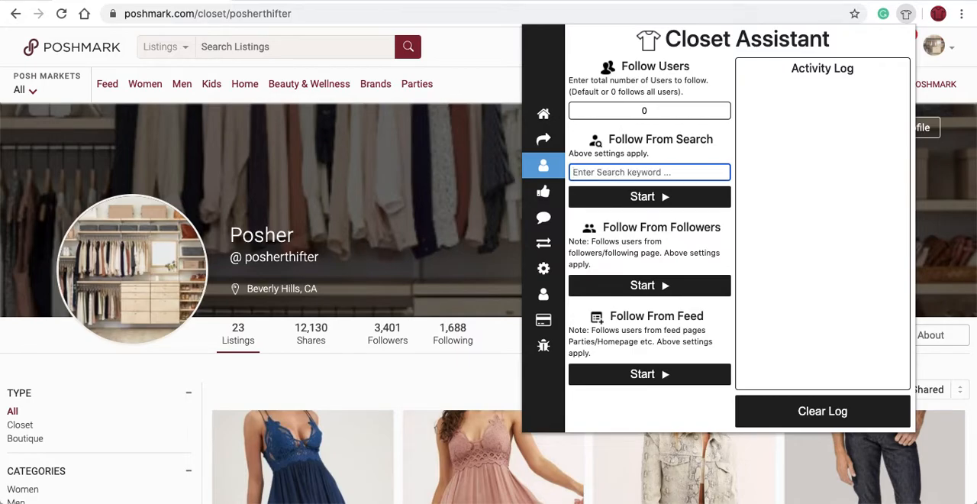
Enter 'abc' as the search keyword and start following users from that search
type("abc")
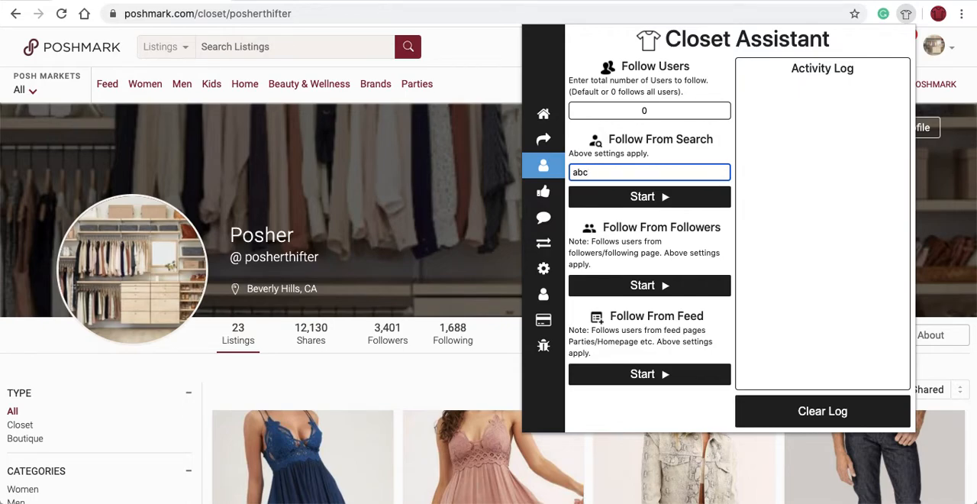
mouse_move(545, 183)
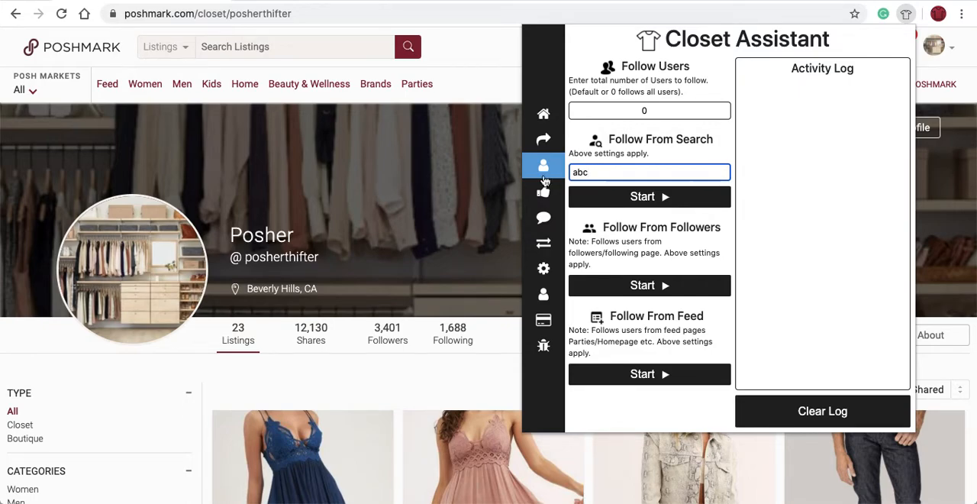
left_click(544, 191)
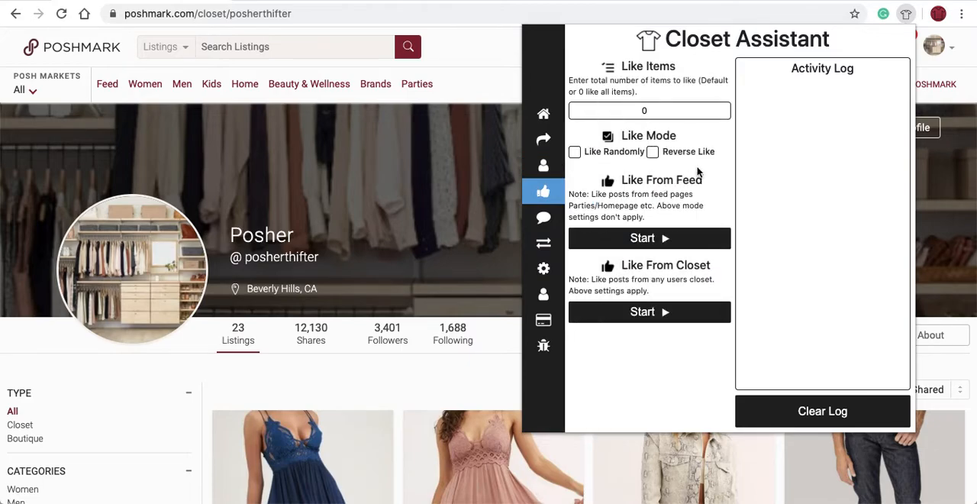
left_click(544, 165)
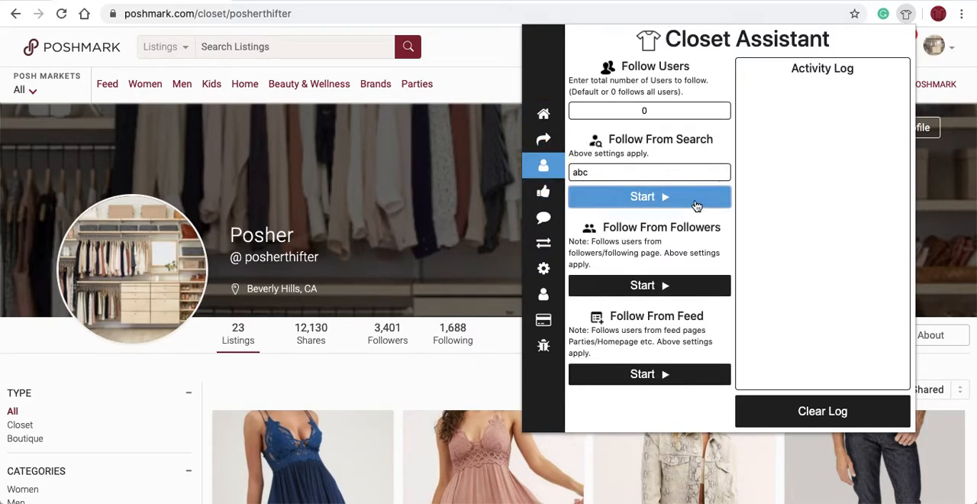
left_click(649, 196)
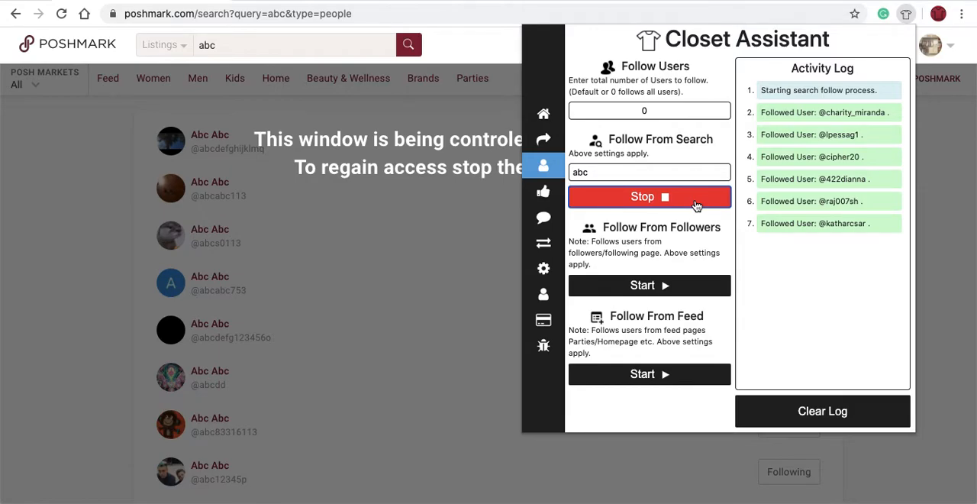
Stop the abc run, then start and later stop a follow run for 'nike'
left_click(649, 196)
type("nike")
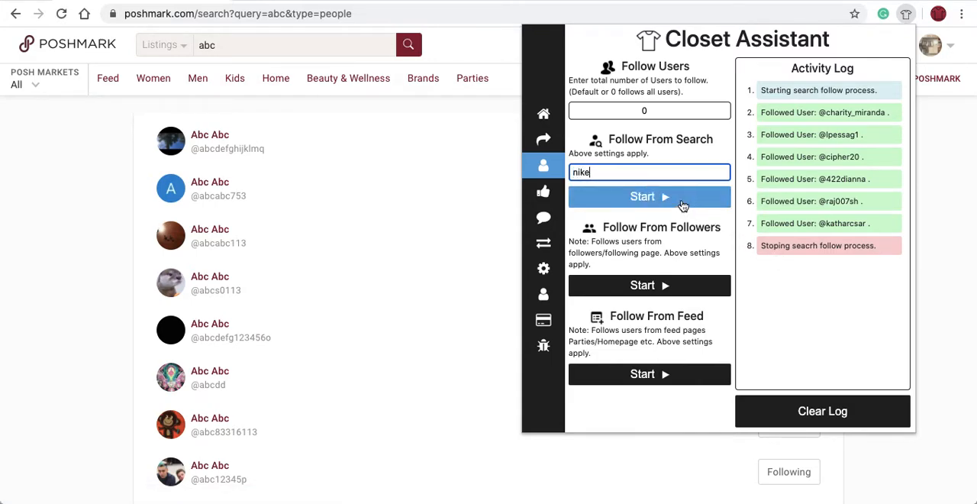
left_click(649, 196)
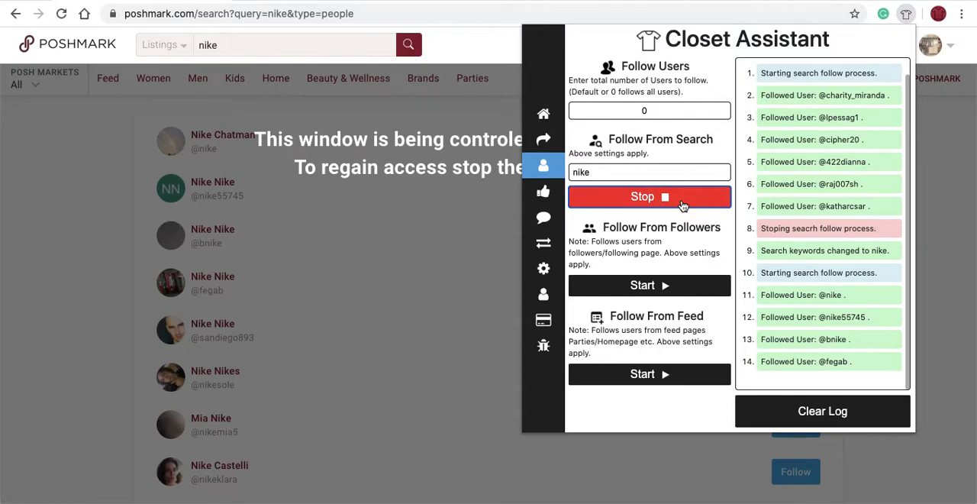
left_click(649, 196)
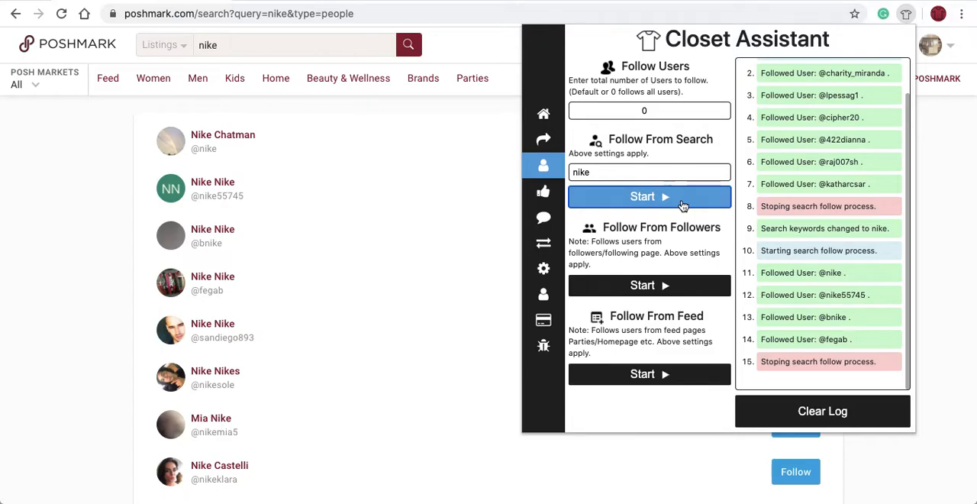
mouse_move(649, 285)
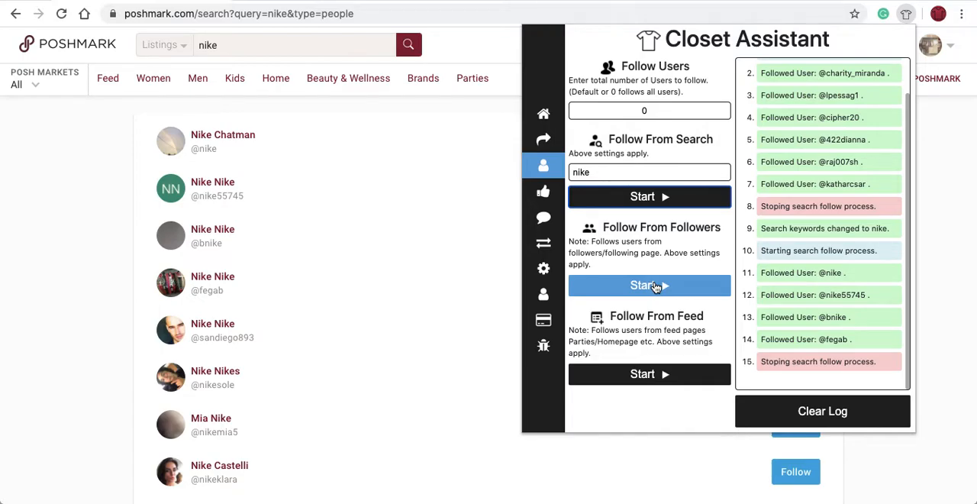
Close the Closet Assistant panel and go to the nike closet's Followers page
left_click(822, 411)
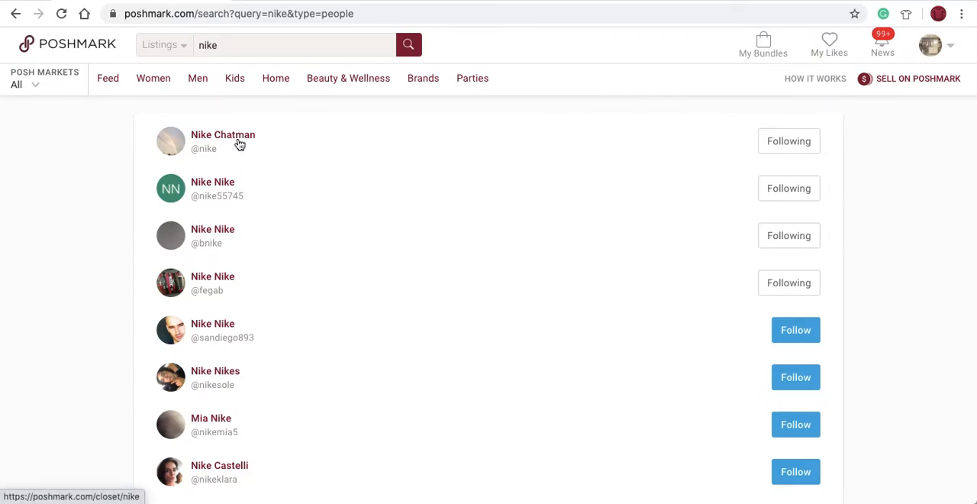
left_click(223, 135)
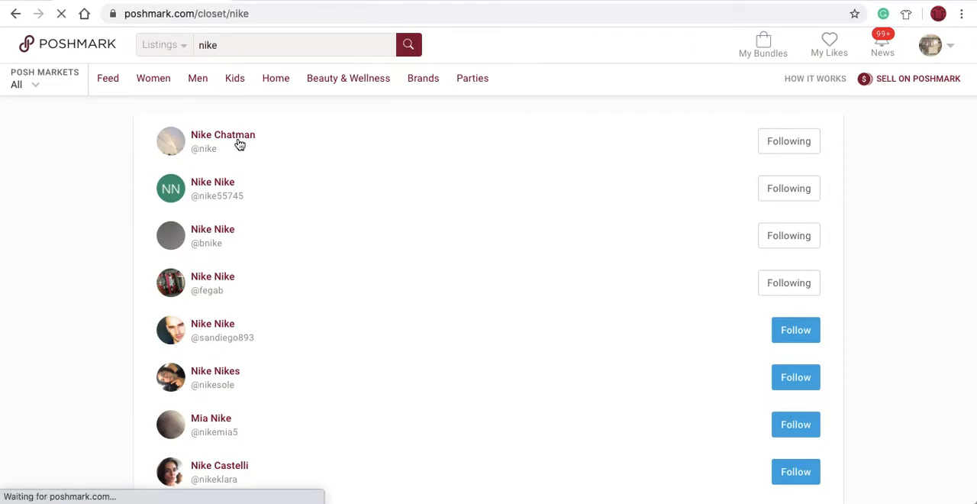
left_click(223, 141)
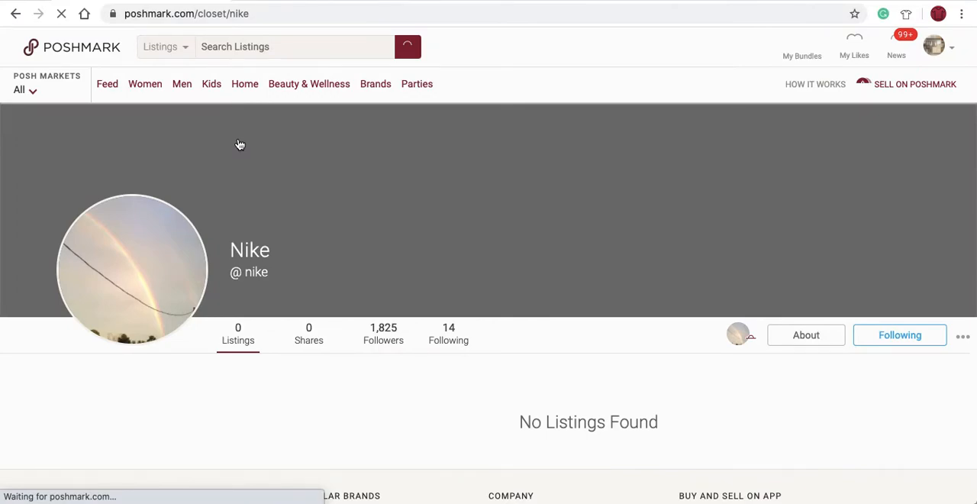
mouse_move(384, 336)
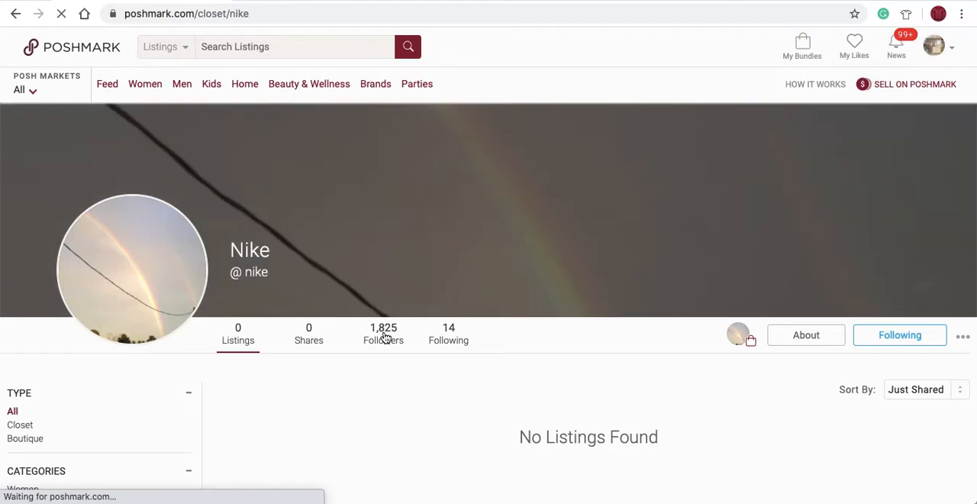
left_click(383, 334)
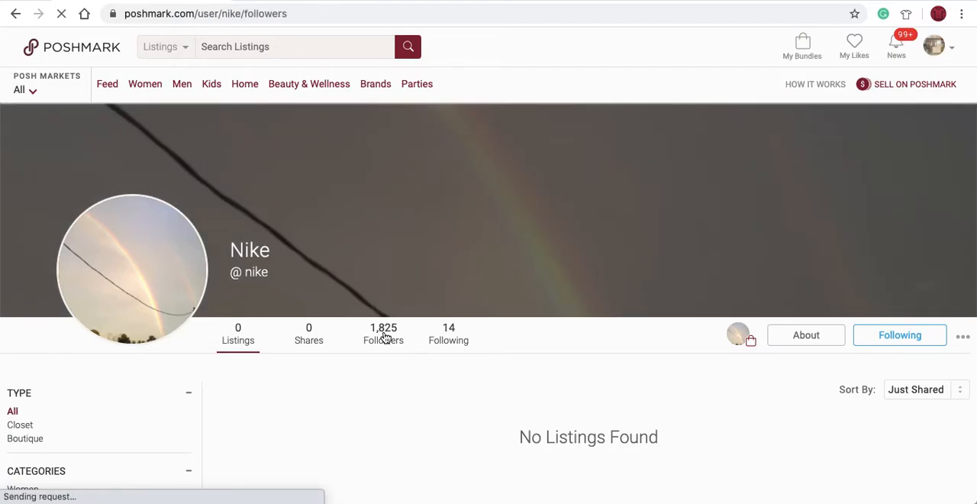
left_click(384, 334)
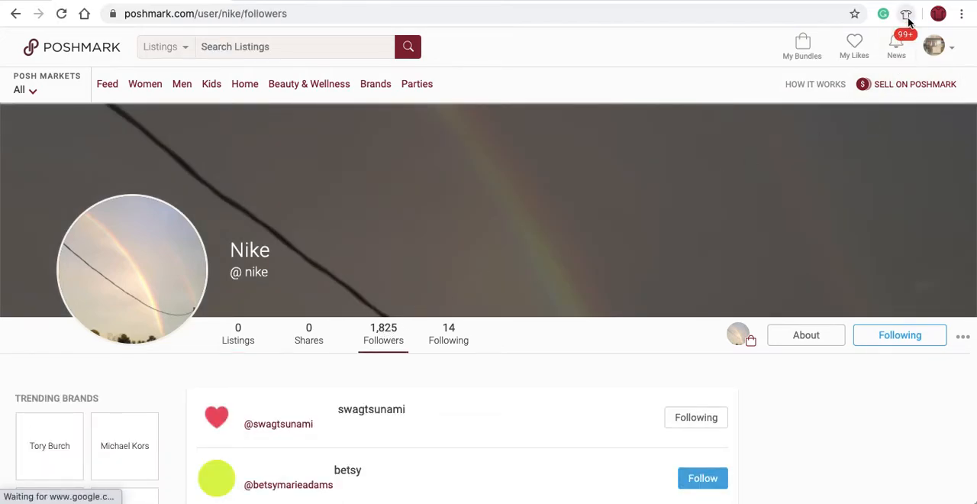
Start and then stop a Follow From Followers run on nike's followers
left_click(906, 14)
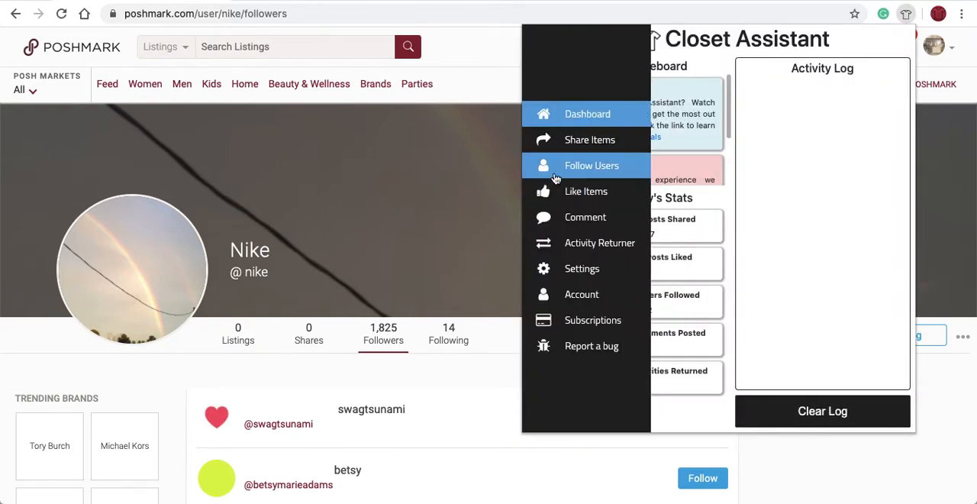
left_click(592, 166)
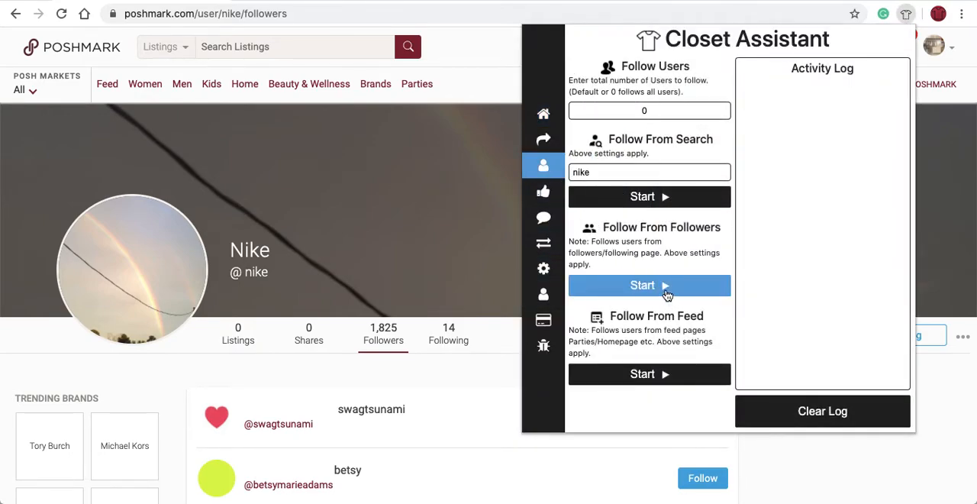
left_click(650, 285)
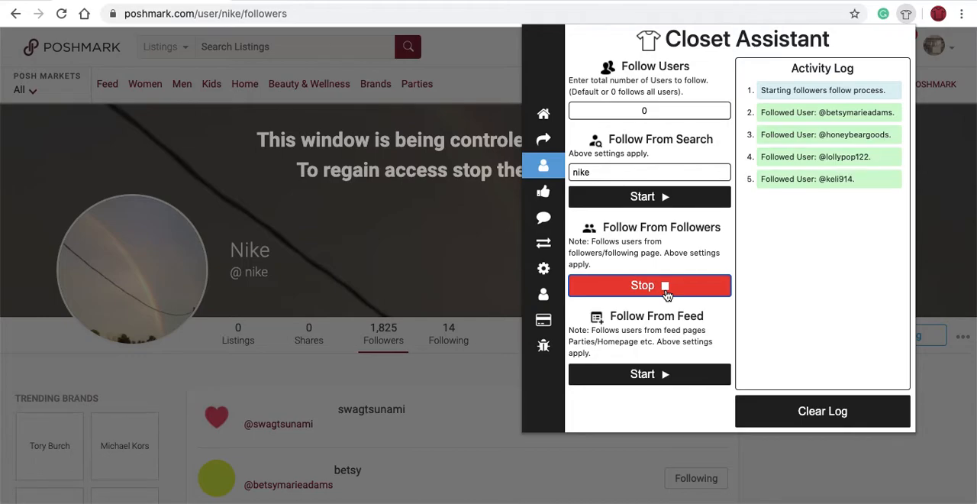
left_click(649, 285)
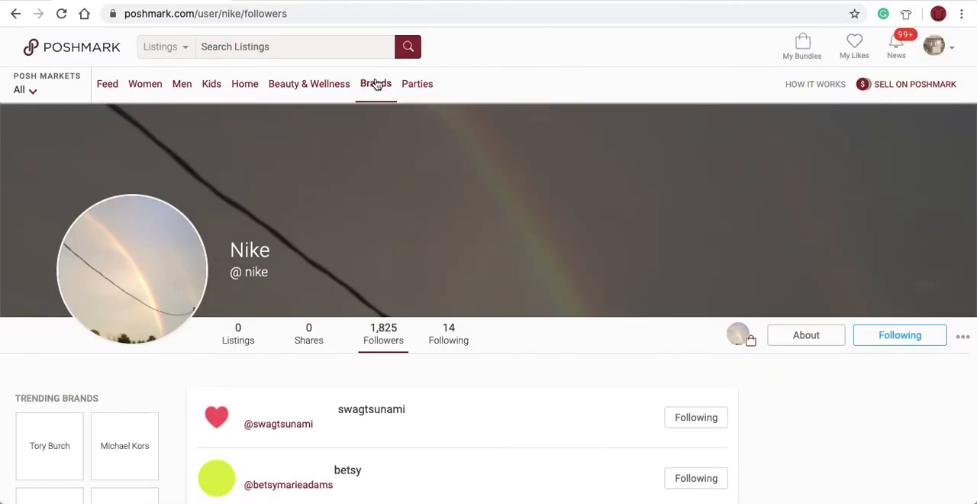
Open a lululemon athletica listing via Brands and visit seller revolving_store's closet
left_click(375, 84)
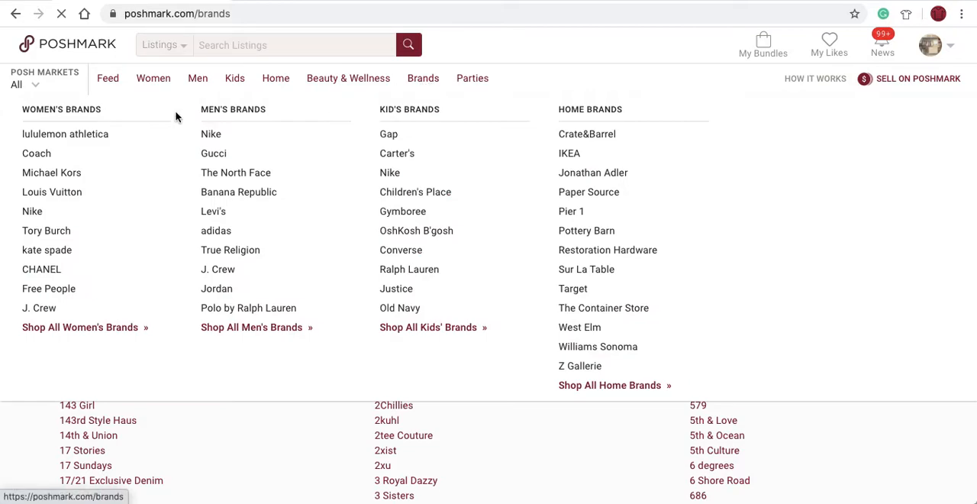
left_click(65, 134)
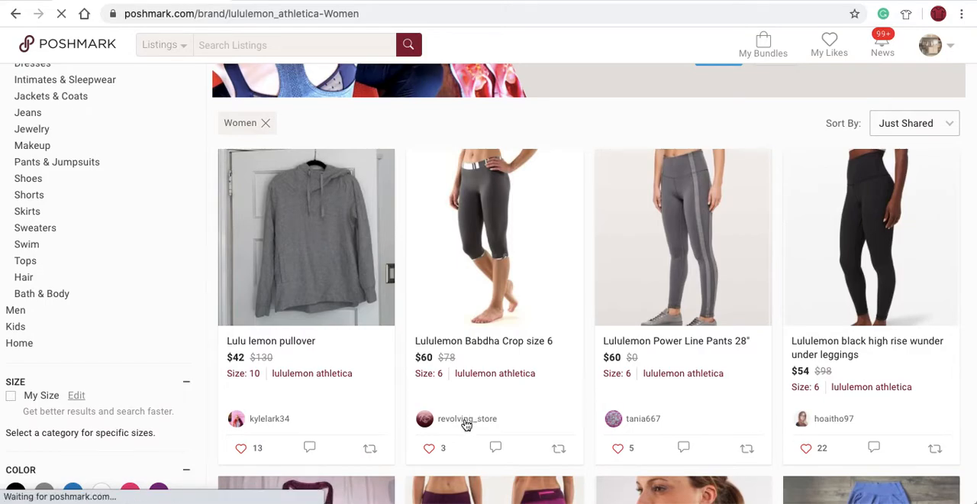
left_click(494, 238)
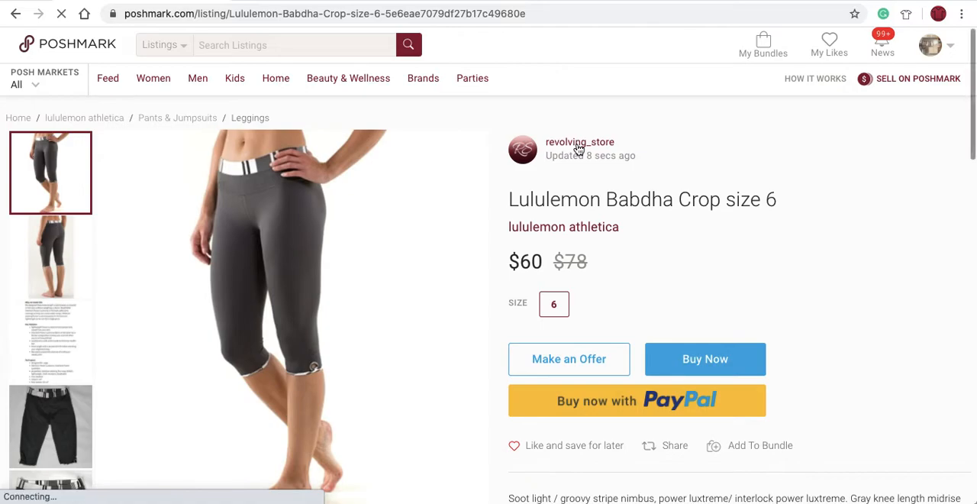
left_click(579, 142)
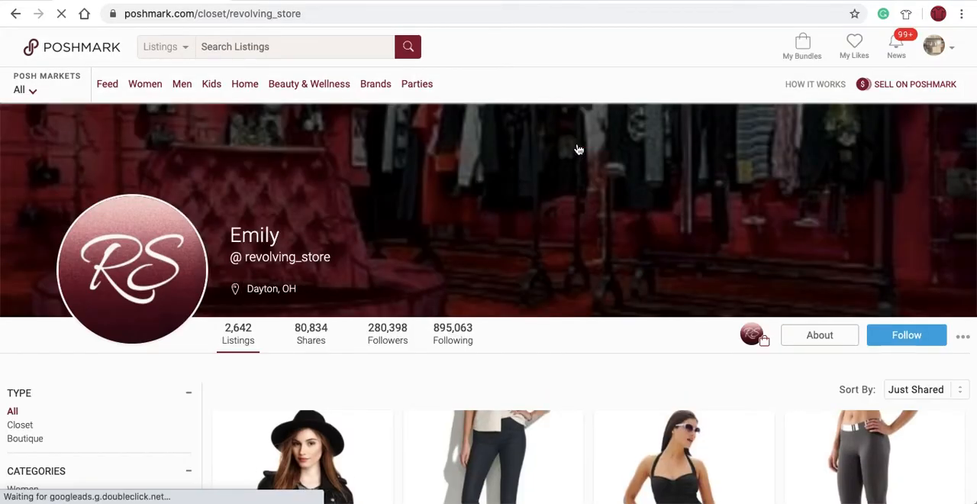
scroll("down", 3)
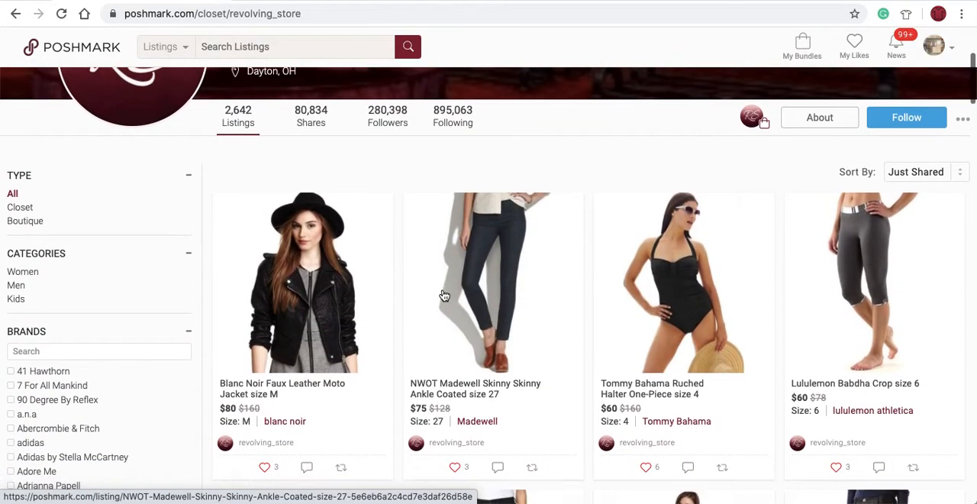
mouse_move(396, 128)
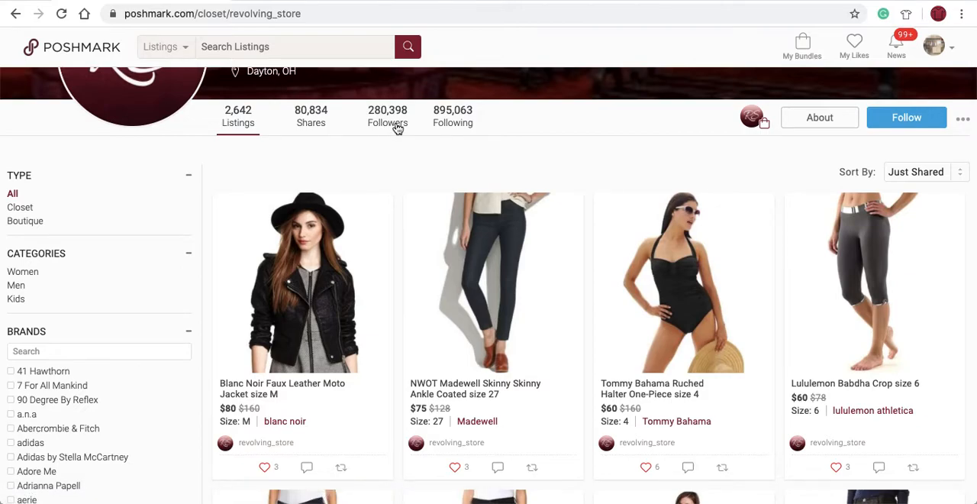
mouse_move(429, 120)
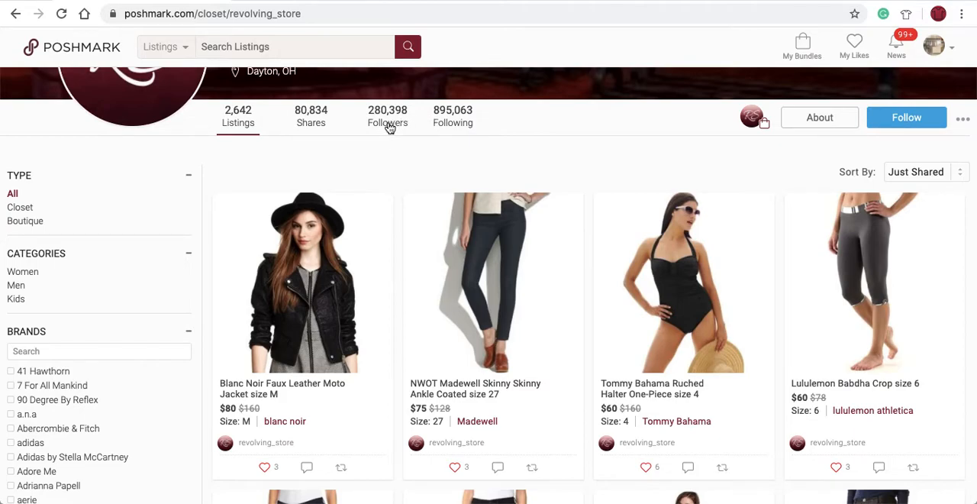
mouse_move(453, 123)
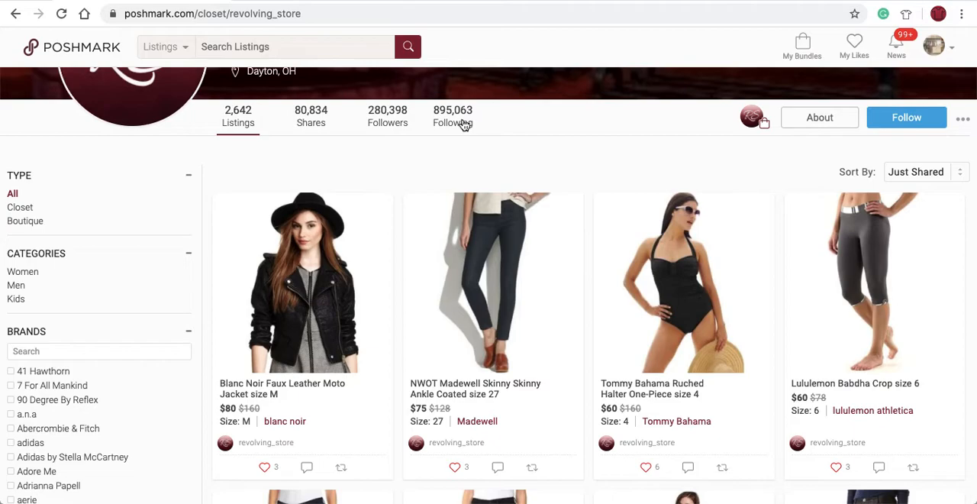
mouse_move(395, 134)
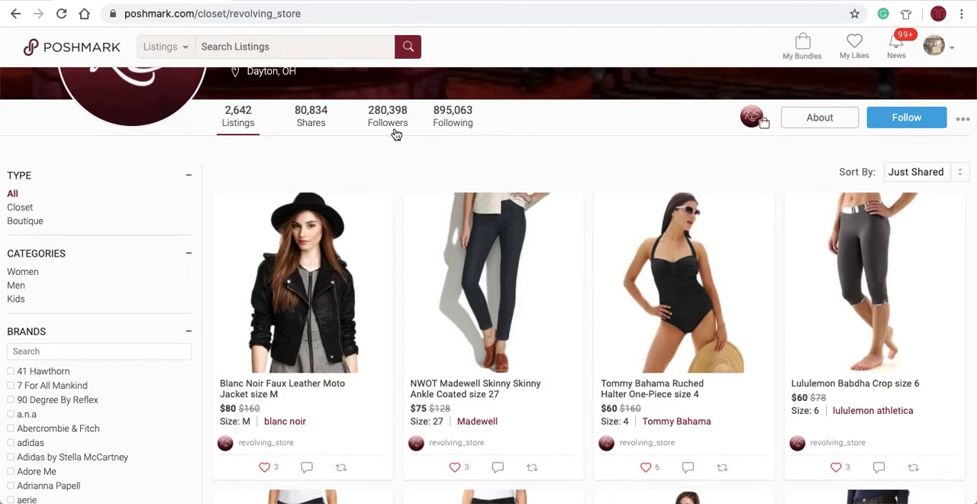
mouse_move(385, 132)
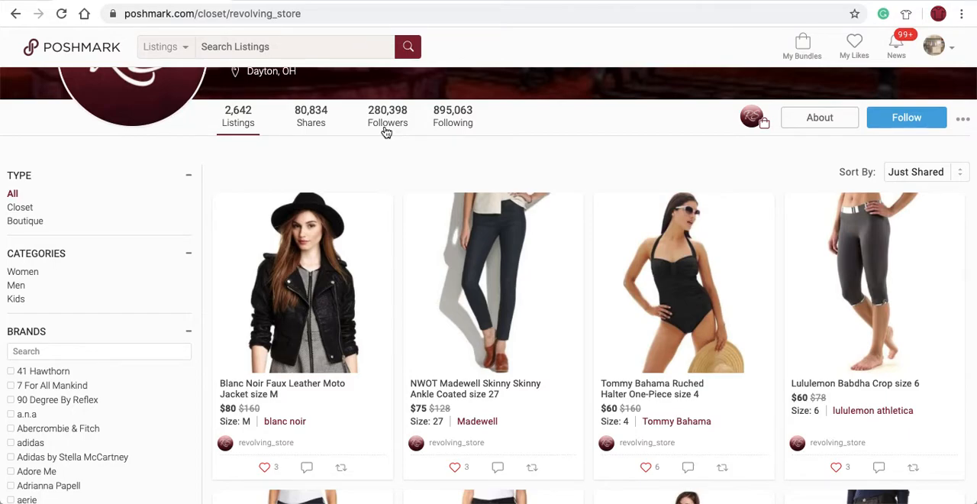
Open revolving_store's Followers count and scroll through the followers list
left_click(388, 116)
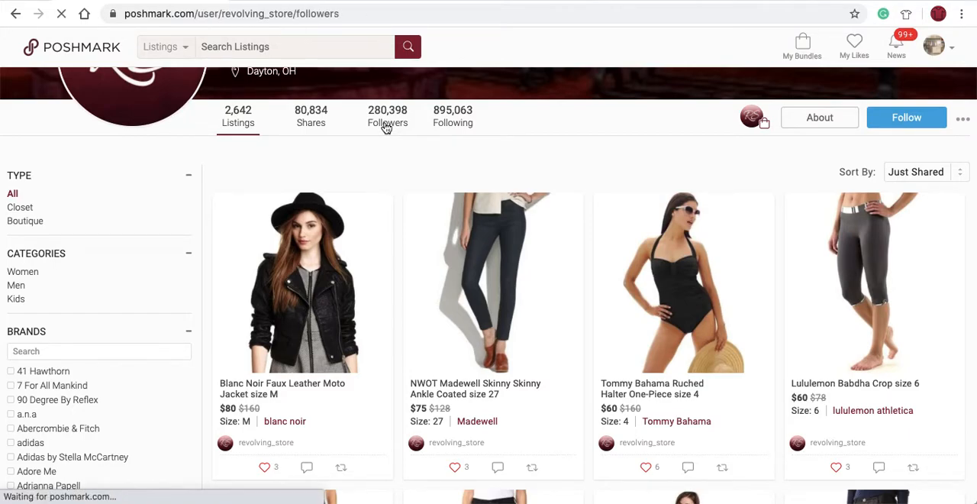
left_click(387, 116)
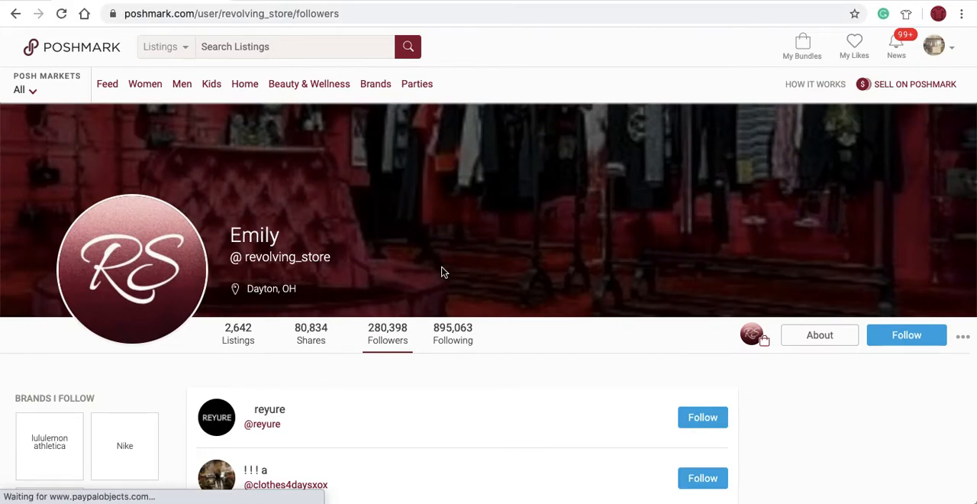
scroll("down", 3)
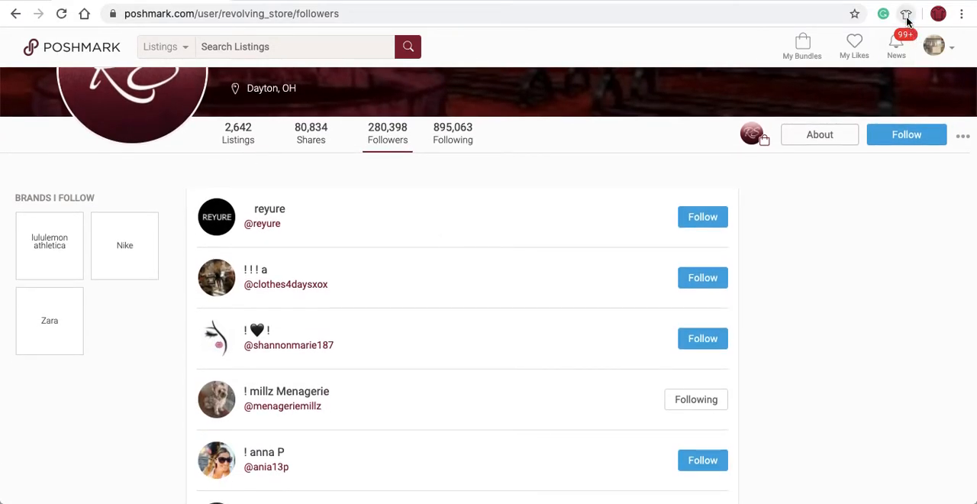
Open Follow Users in Closet Assistant and stop the followers run after several follows
left_click(906, 14)
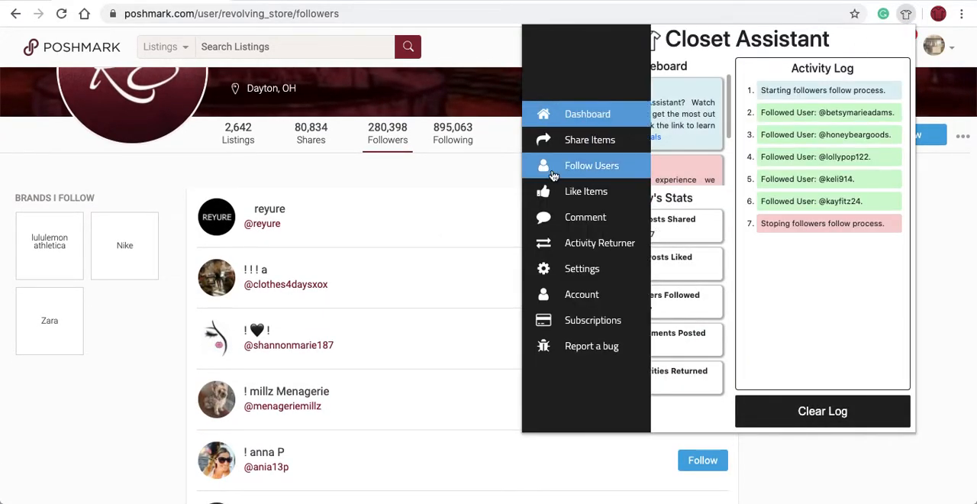
left_click(592, 166)
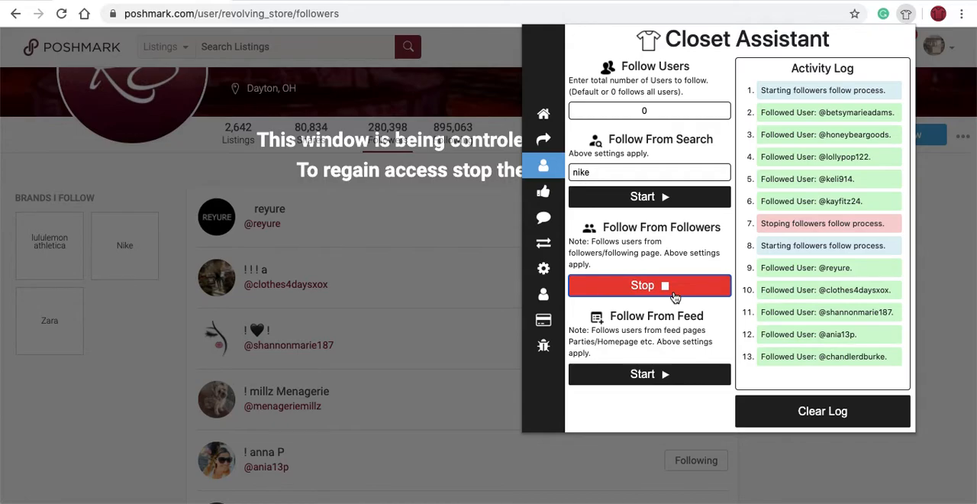
left_click(650, 285)
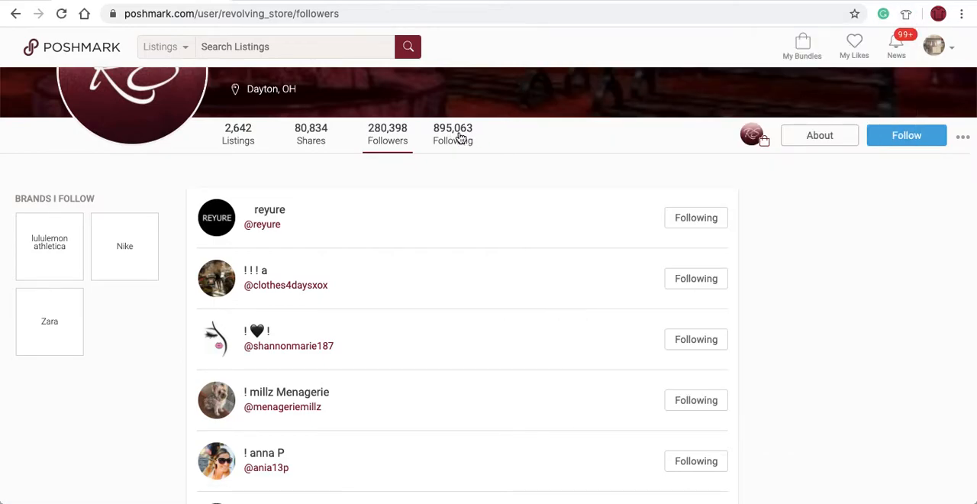
Open revolving_store's Following list and launch the Closet Assistant extension over it
scroll("up", 3)
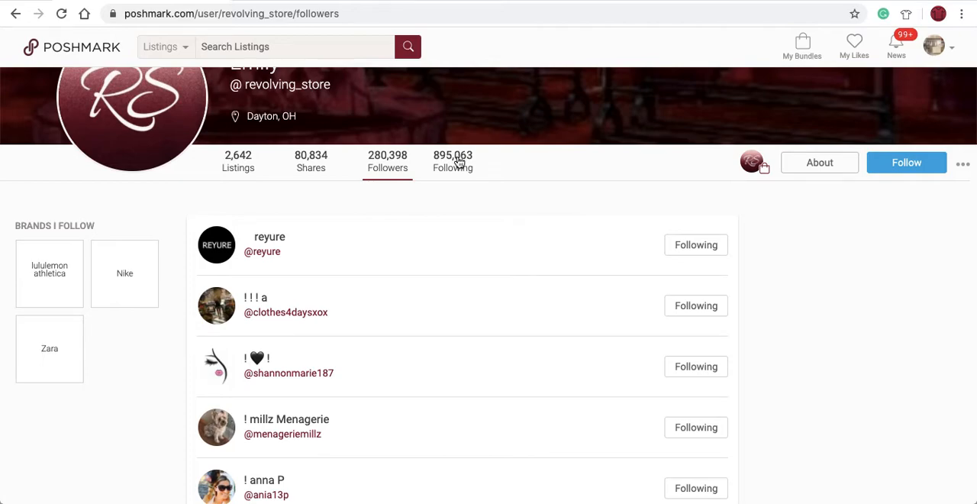
left_click(452, 160)
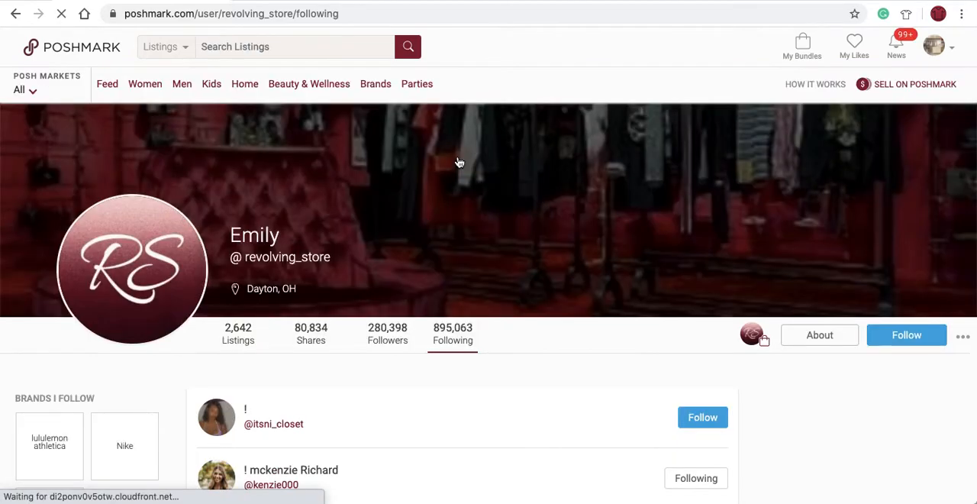
left_click(907, 14)
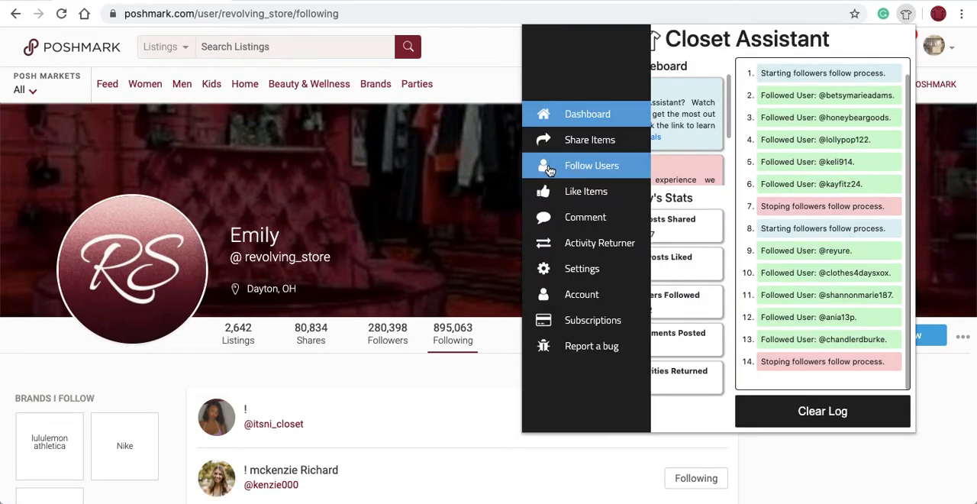
Start a Follow From Followers run on the following list, then stop it after four follows
left_click(592, 166)
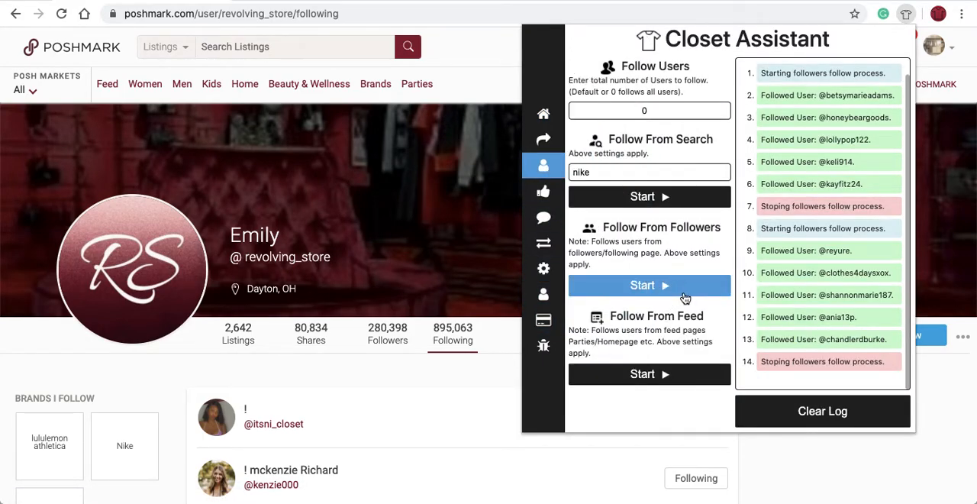
left_click(650, 285)
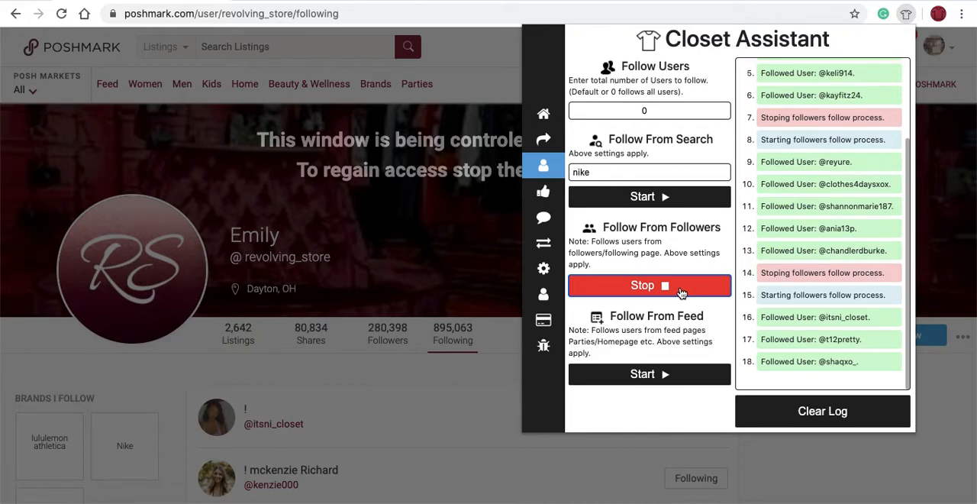
left_click(649, 285)
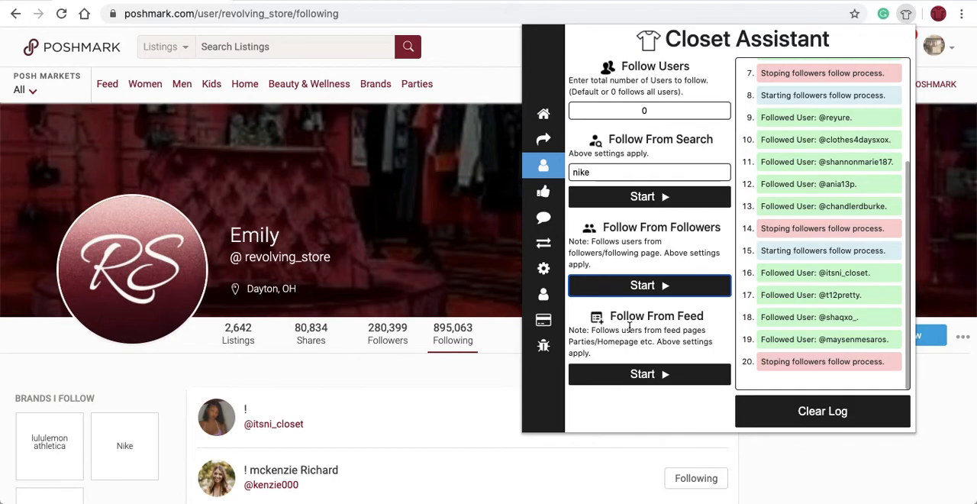
mouse_move(389, 340)
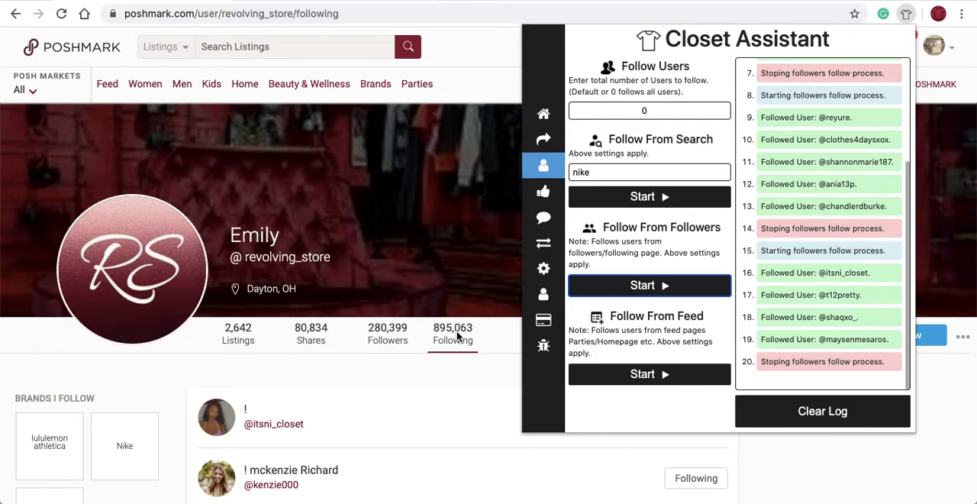
mouse_move(527, 330)
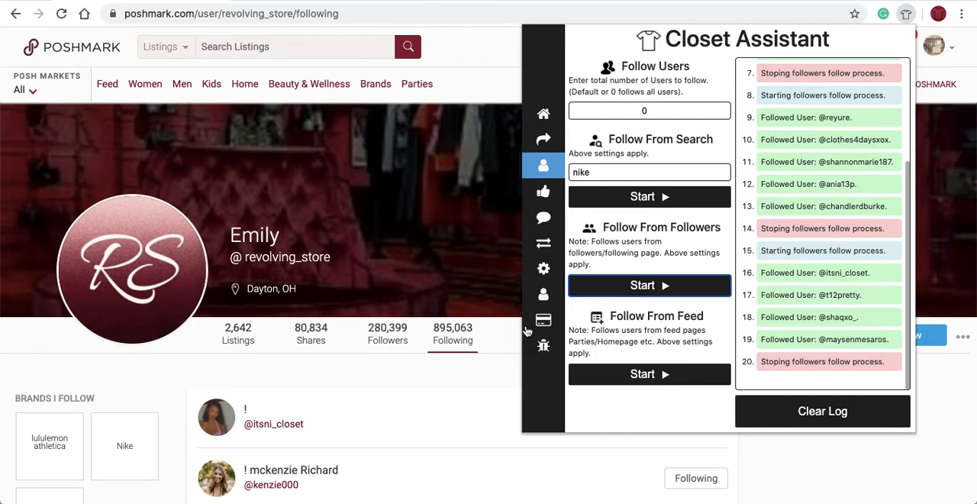
mouse_move(470, 76)
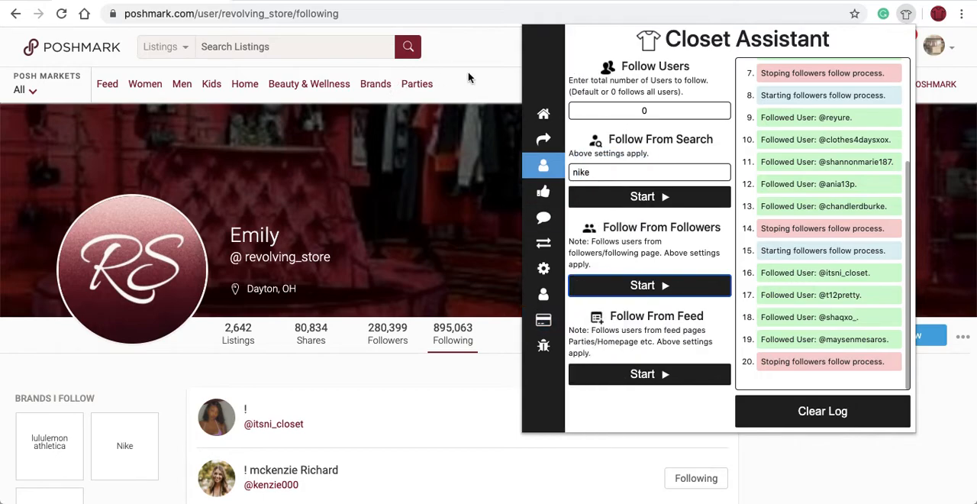
Choose lululemon athletica under Women's Brands from the Brands menu
left_click(376, 84)
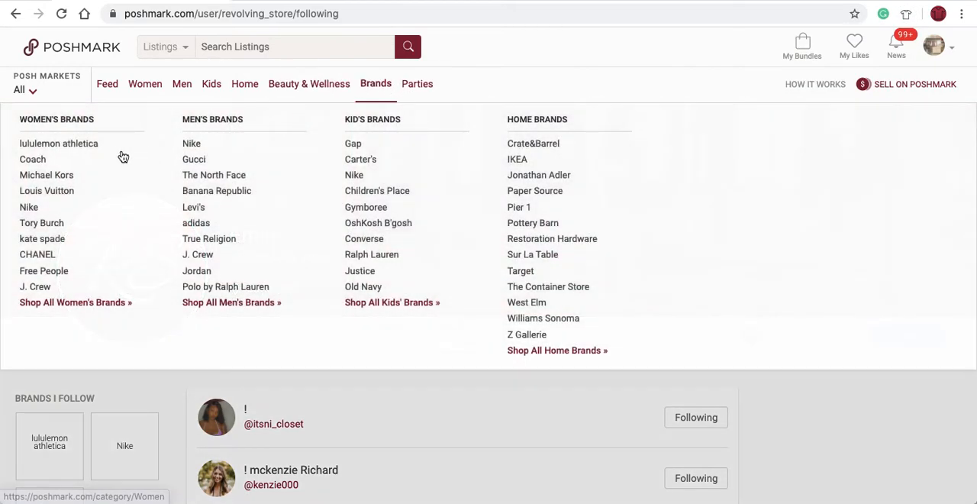
left_click(59, 143)
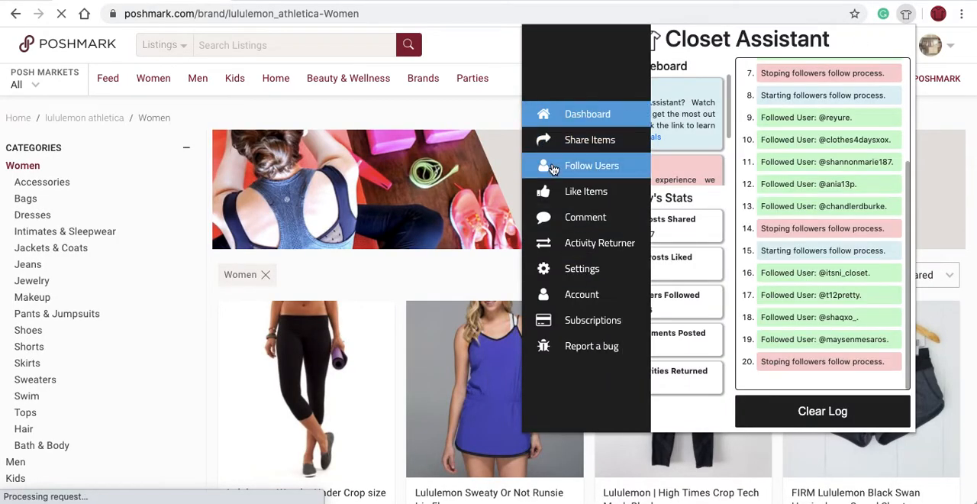
left_click(592, 166)
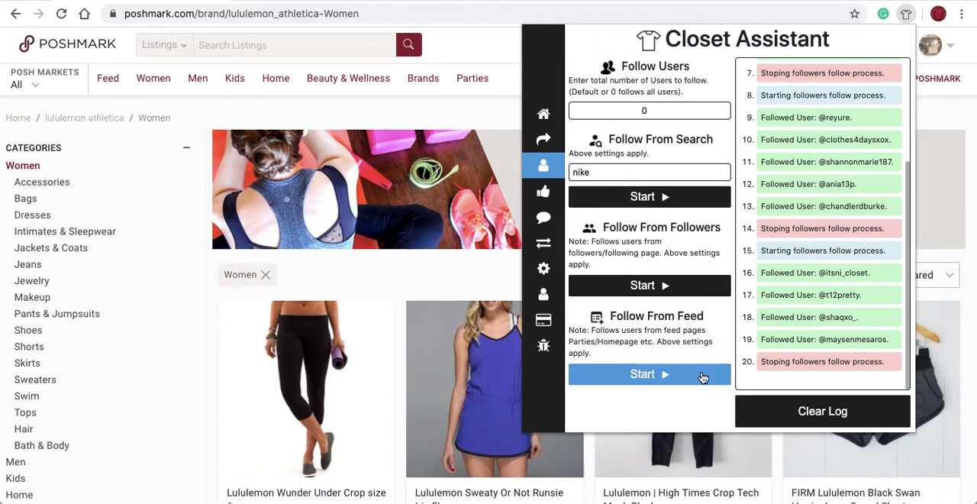
left_click(650, 374)
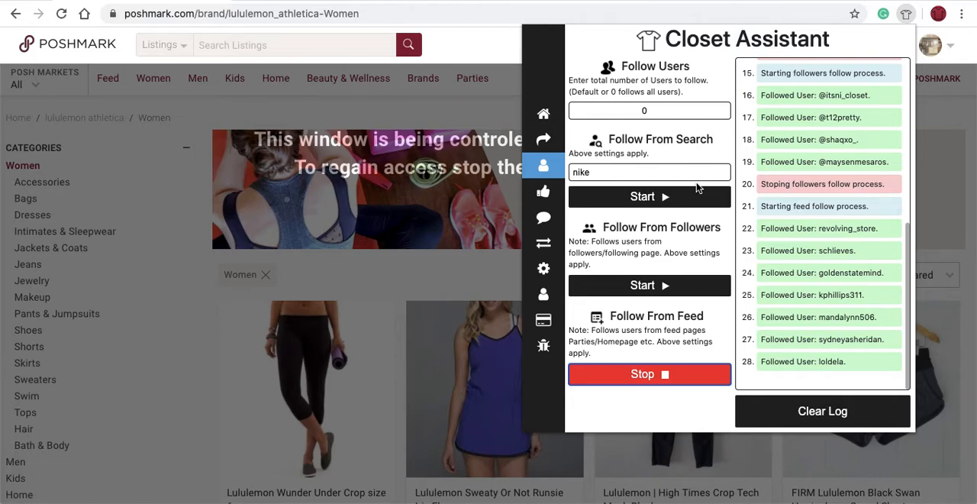
left_click(649, 374)
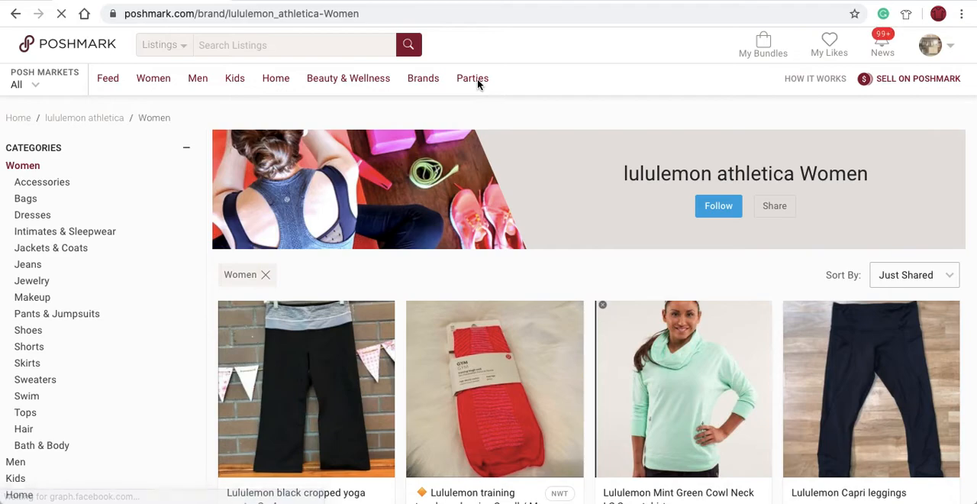
Go to Parties and enter the live Boho: Free People, Anthropologie, Birkenstock & More party
left_click(472, 78)
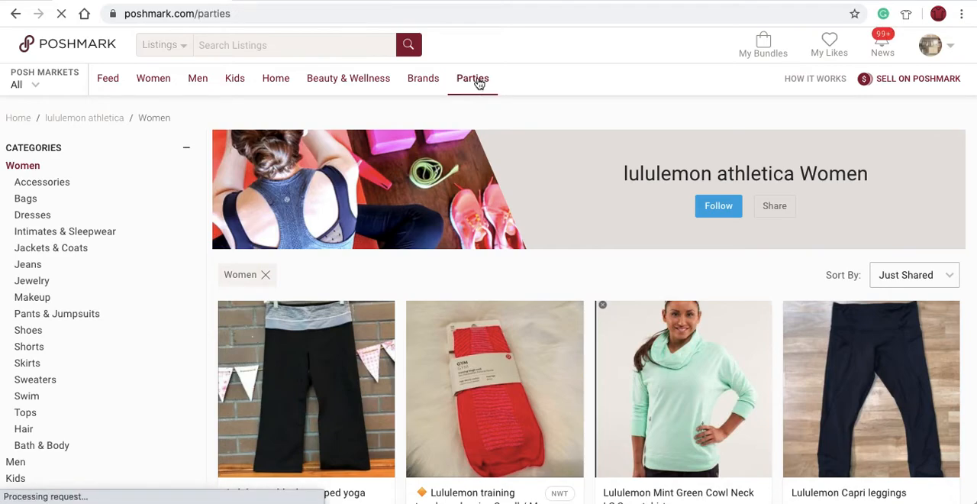
left_click(472, 78)
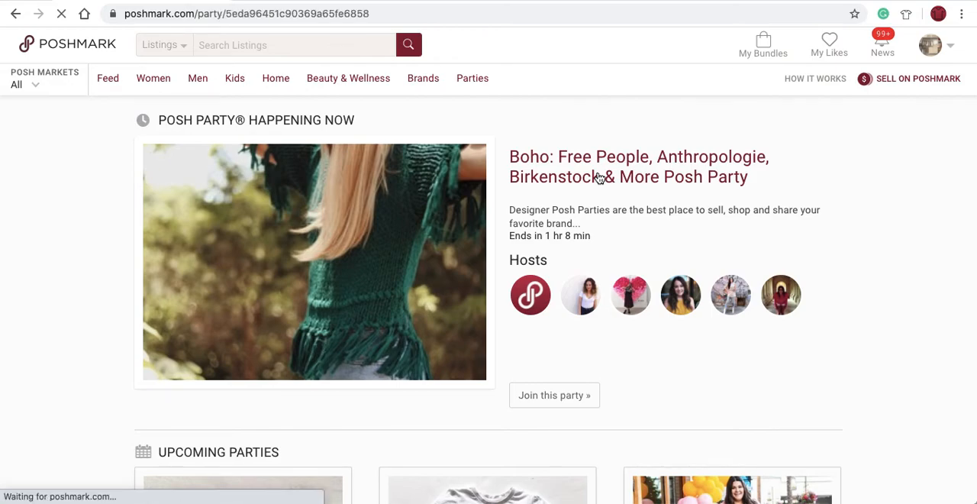
left_click(553, 394)
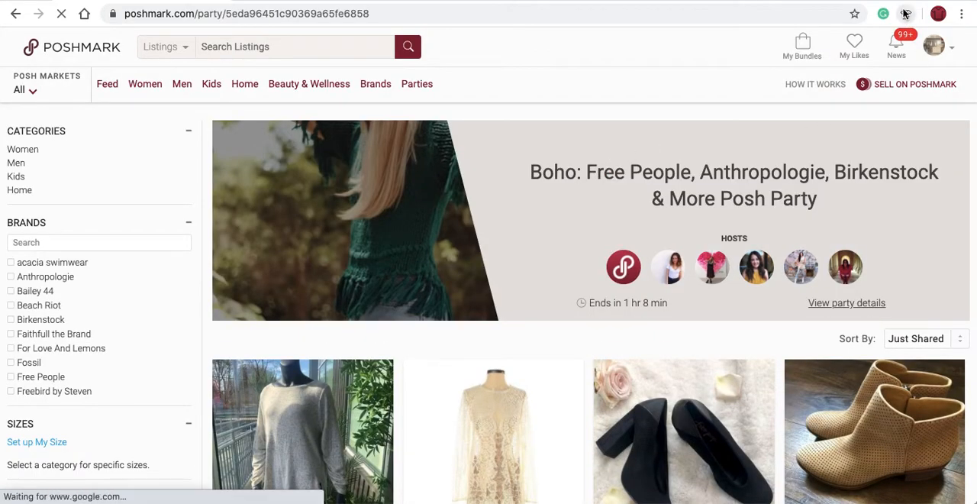
left_click(906, 14)
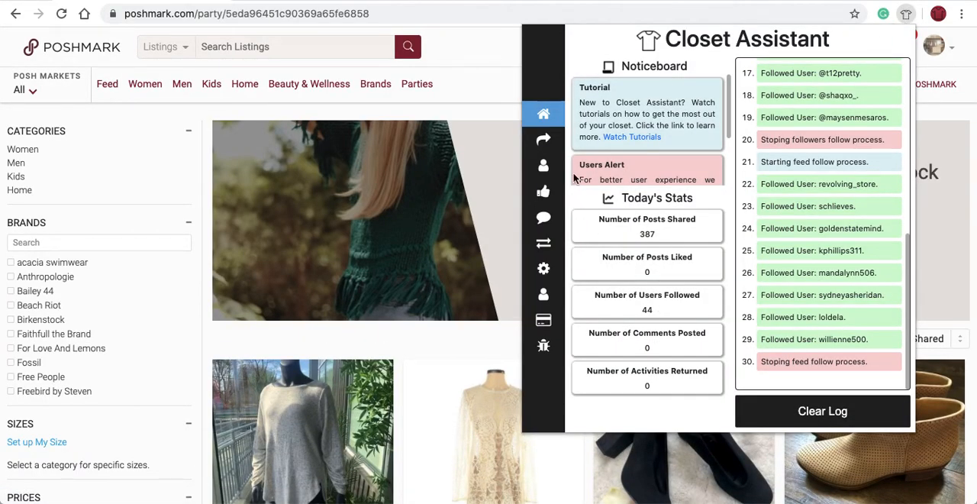
left_click(543, 165)
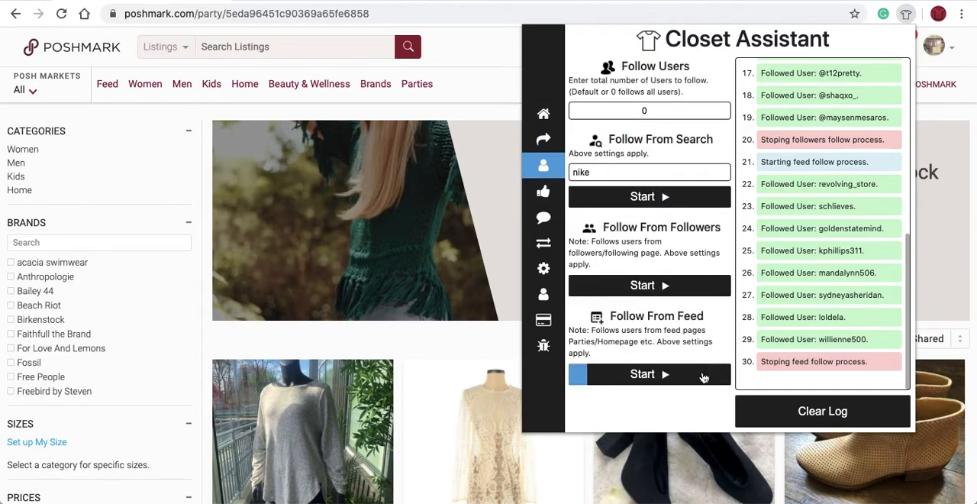
left_click(649, 373)
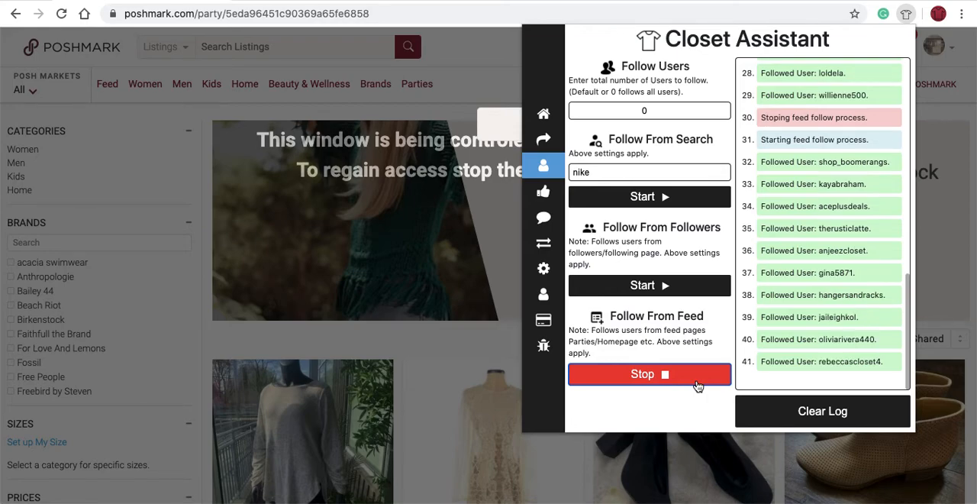
left_click(650, 374)
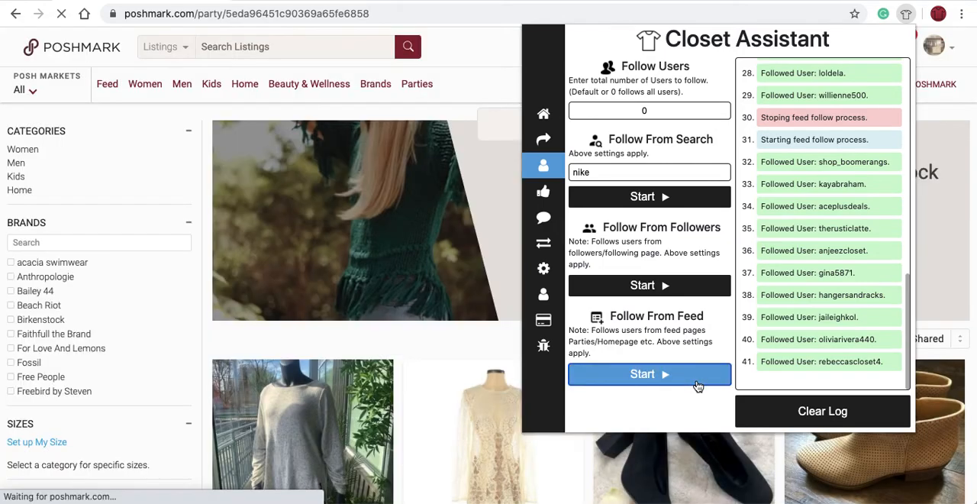